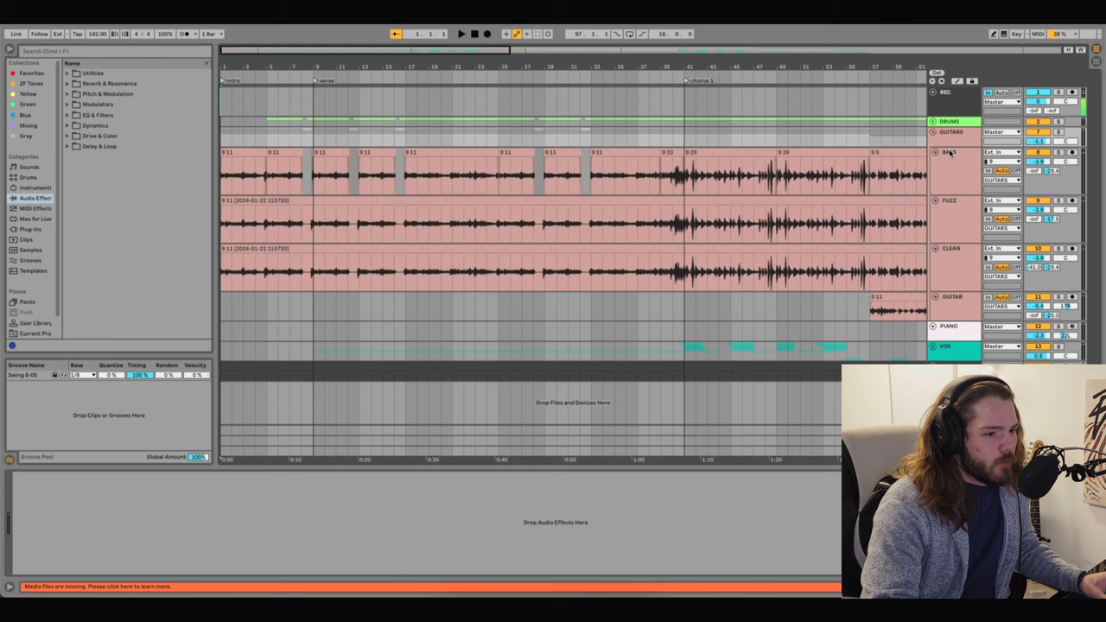
- Show the bass group's Audio Effect Rack with its CLEAN, FUZZ and BASS chains
click(949, 152)
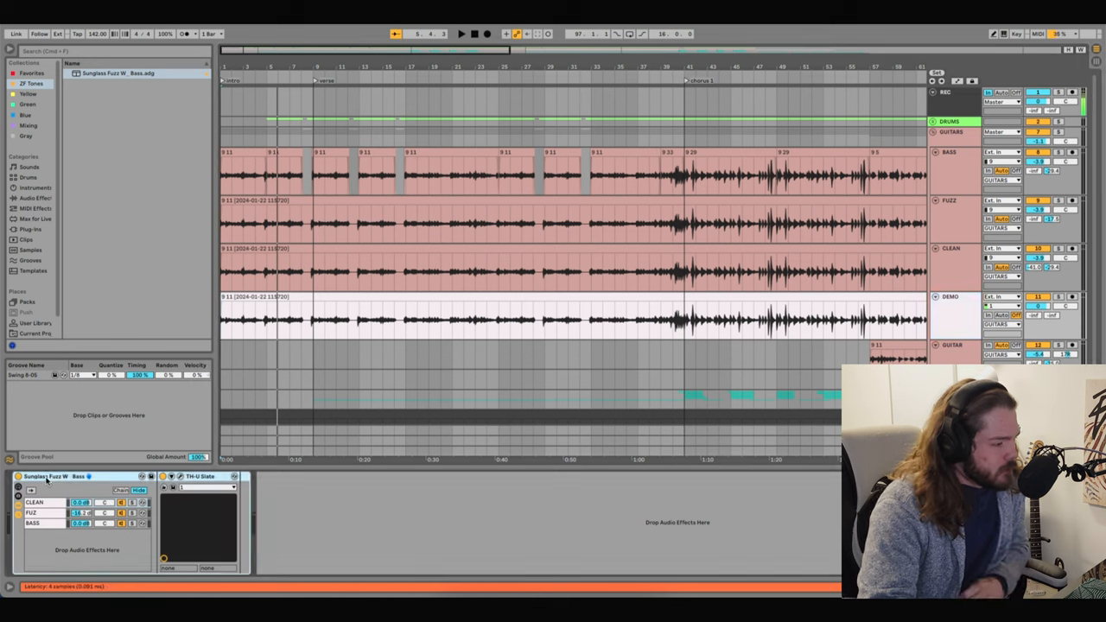
- Select a bass rack chain with Saturator and Glue Compressor and open the TH-U Slate amp showing its fuzz bass preset
click(34, 525)
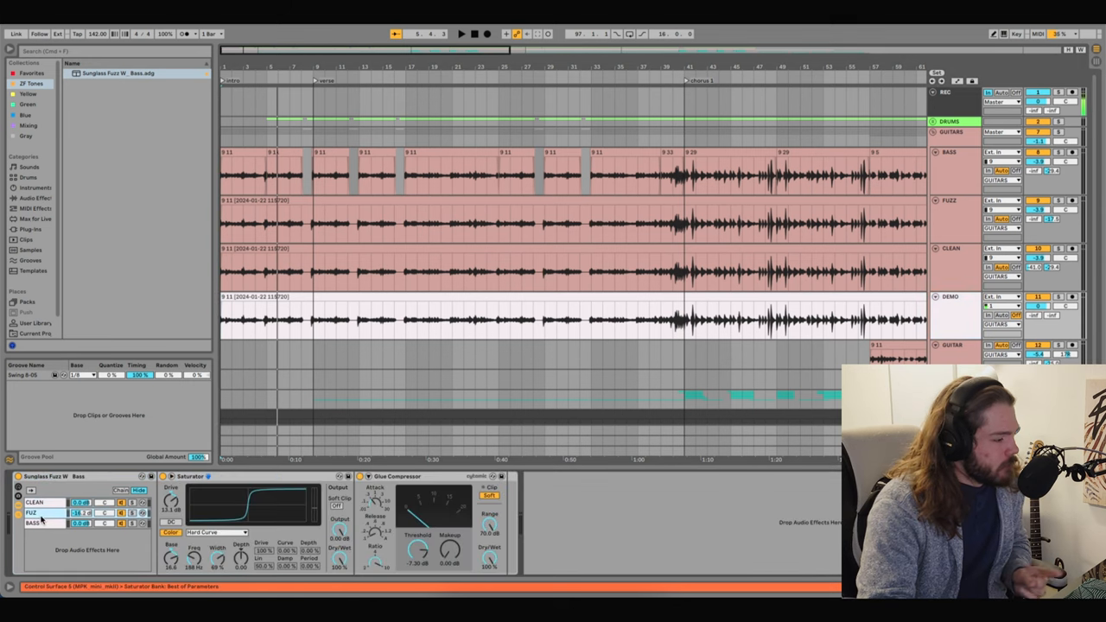
click(949, 152)
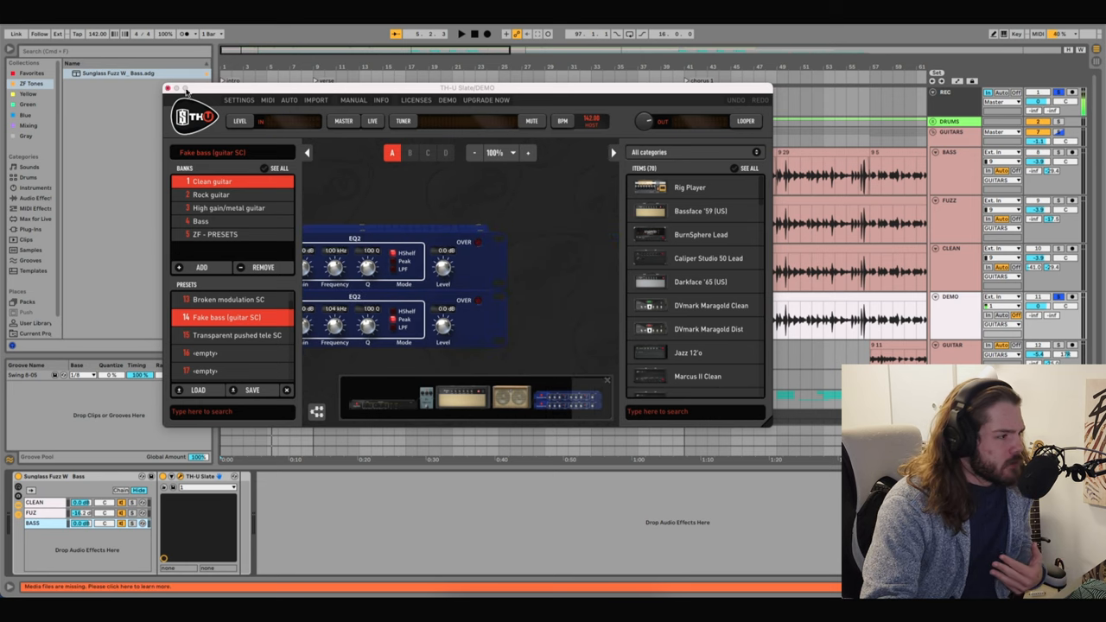
- Close the TH-U Slate window to reveal the GUITAR track's amp and Compressor chain
click(169, 96)
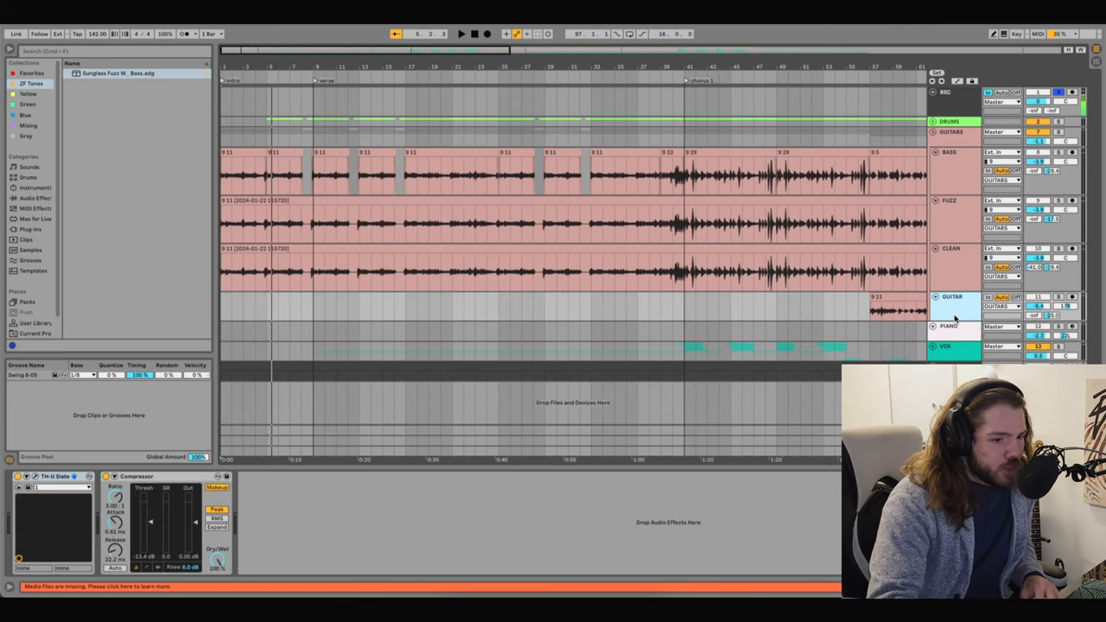
- Reveal the guitar rack chain holding TH-U Slate, the mono device and two Compressors
click(950, 156)
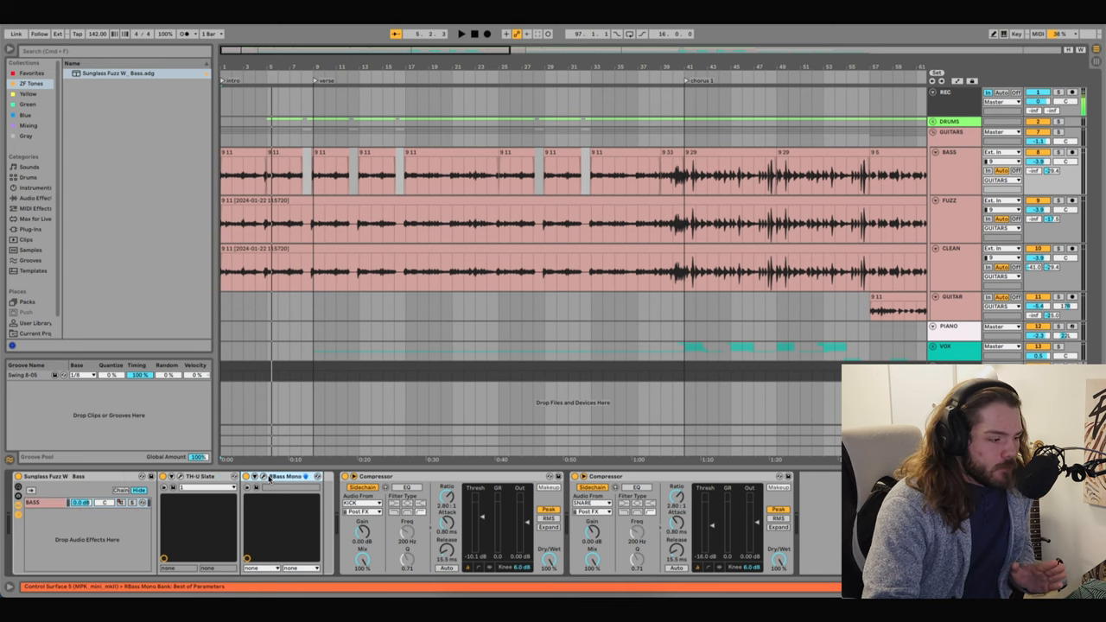
click(270, 477)
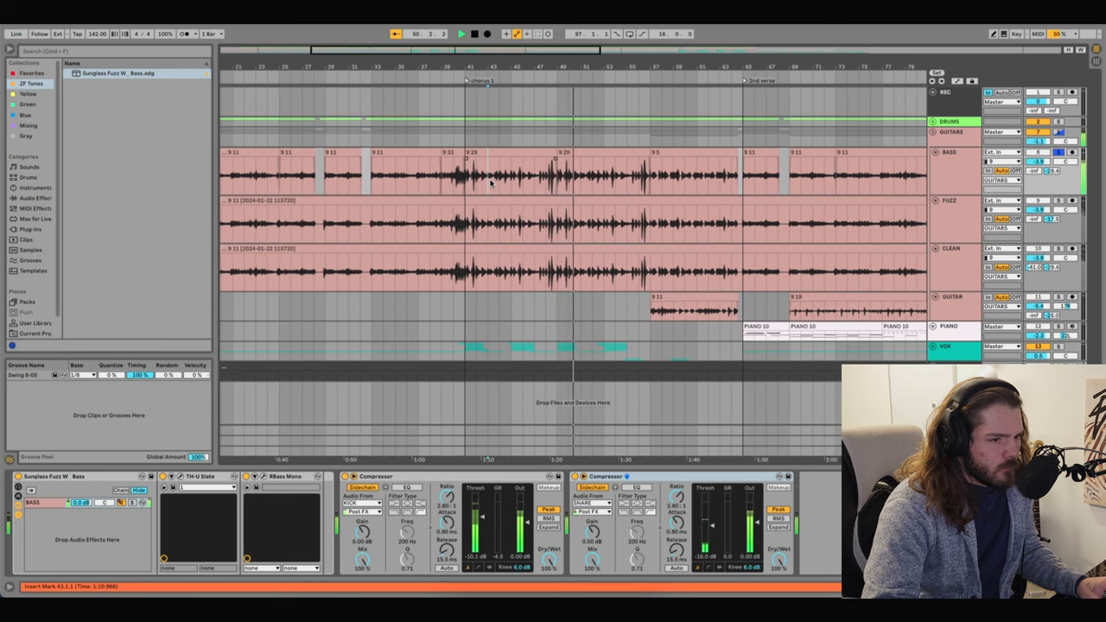
- Move to the later song section to show the bass chain with Saturator, Glue Compressor, Wider and Compressor
drag(463, 172, 511, 186)
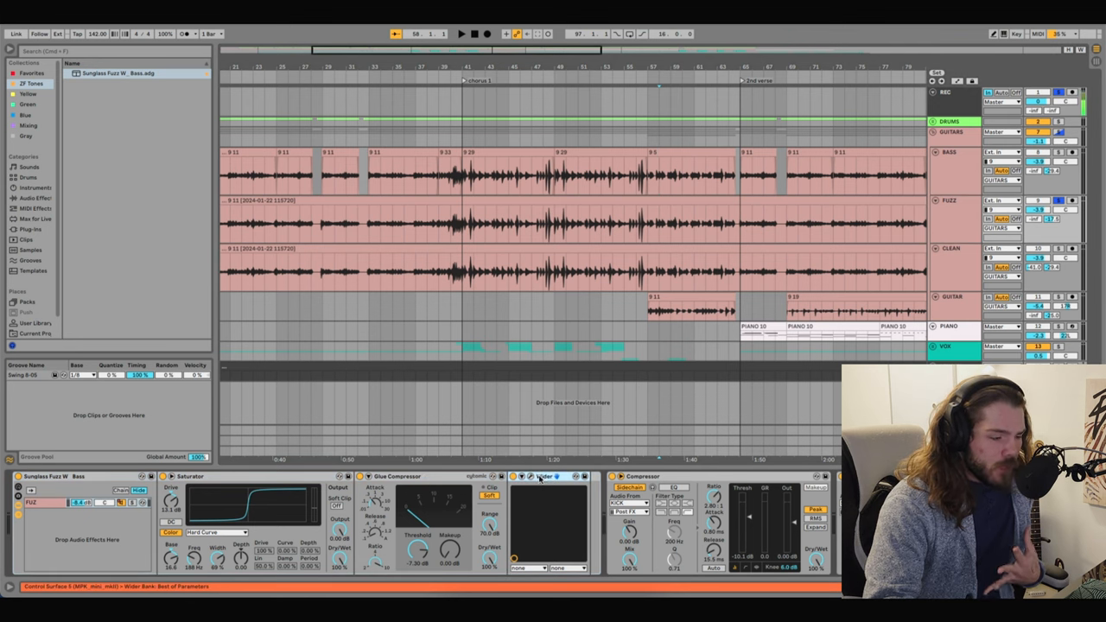
- Inspect the Wider and sidechain plugin windows on the FUZZ track, then close the C6 multiband compressor
click(522, 477)
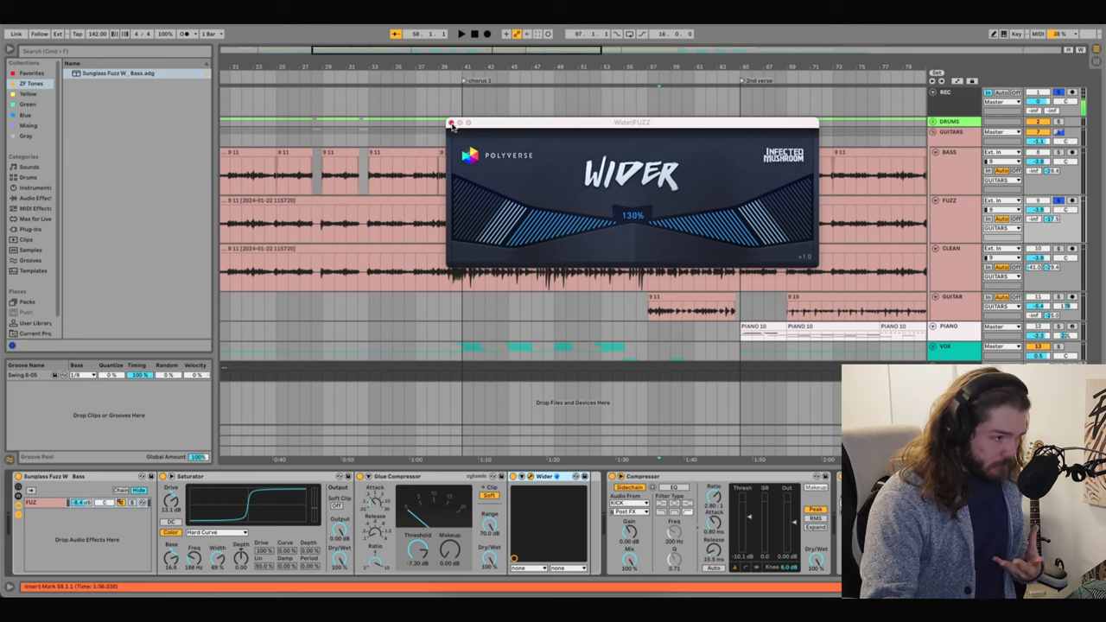
click(451, 121)
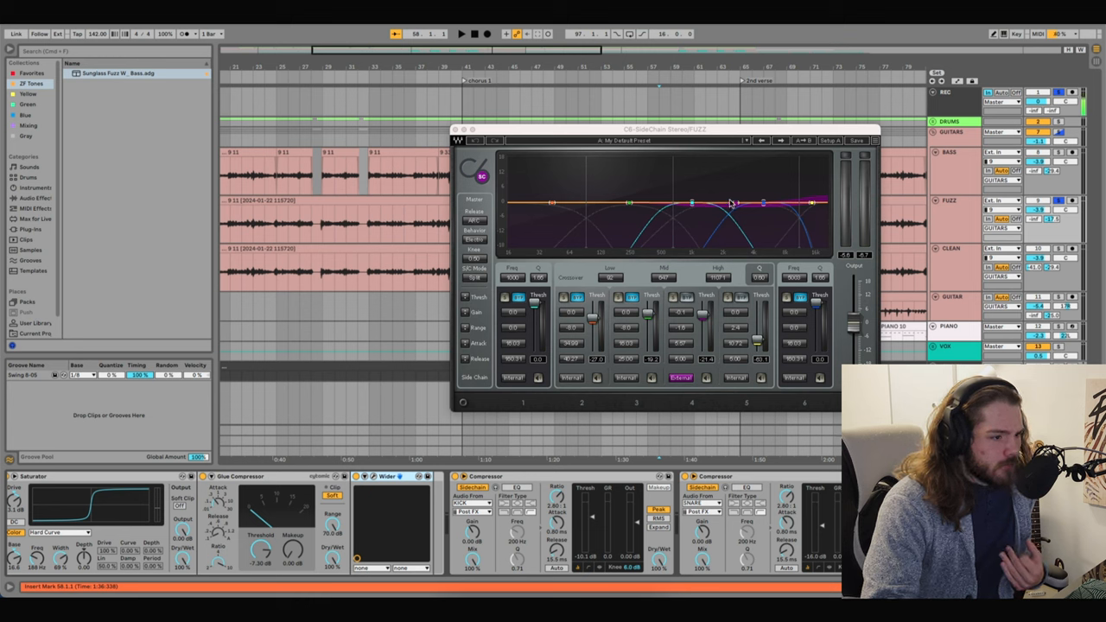
drag(666, 128, 397, 128)
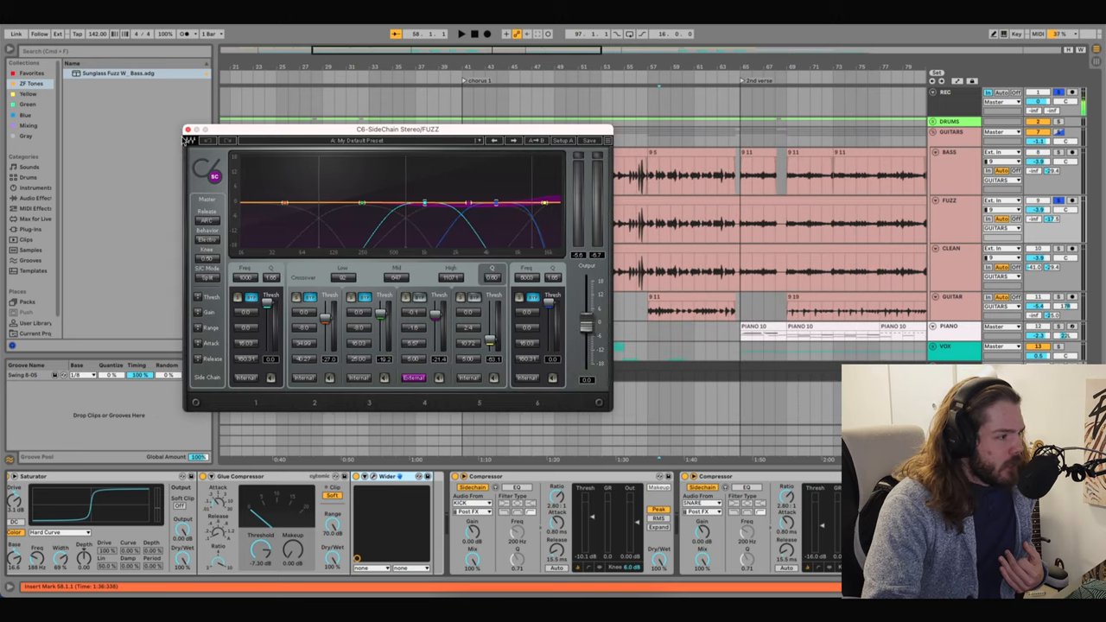
click(194, 130)
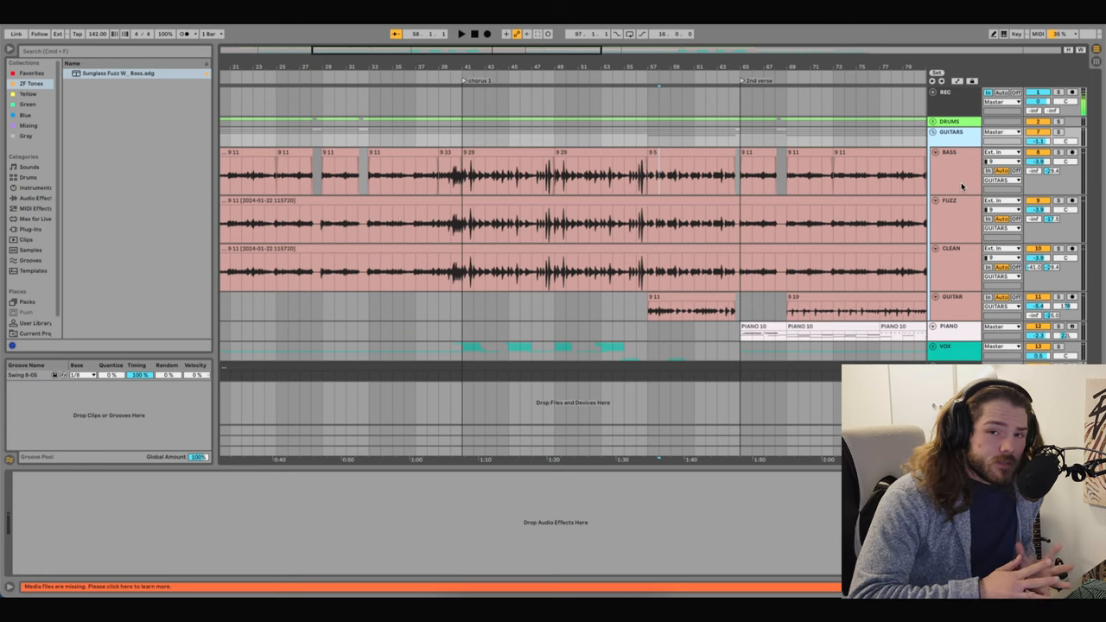
click(953, 249)
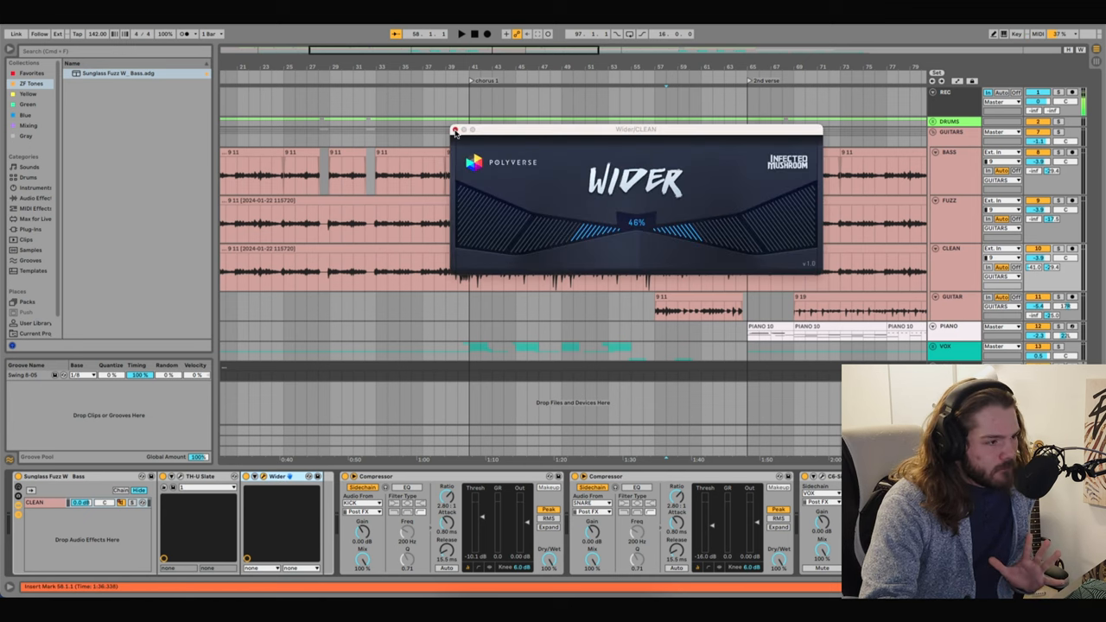
click(453, 130)
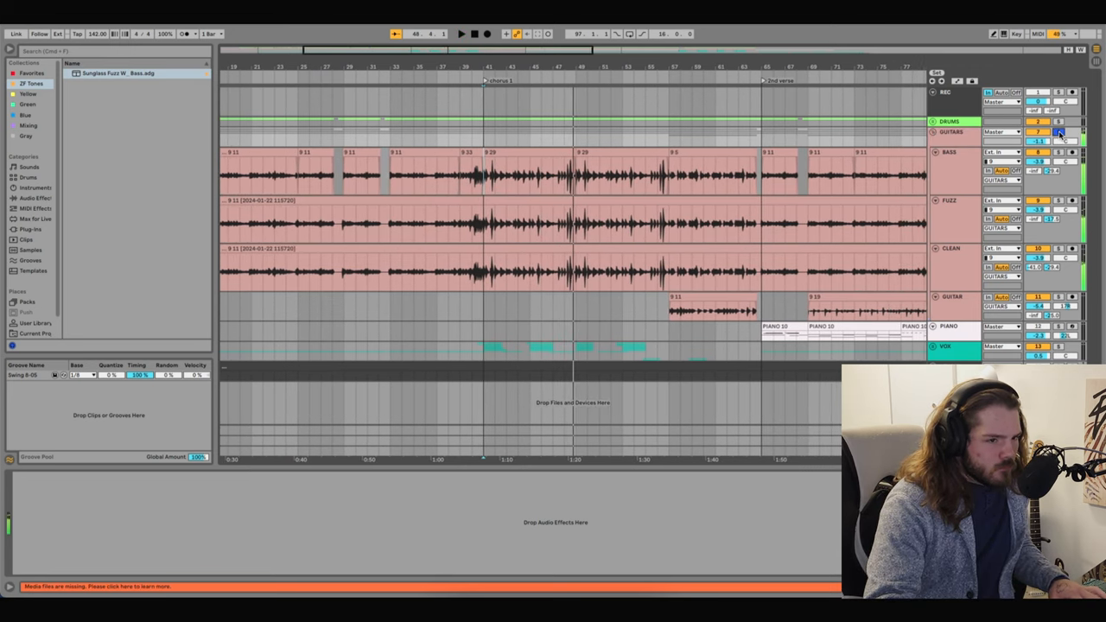
- Switch to Session View's mixer showing all channel strips and the drum bus chain
key(tab)
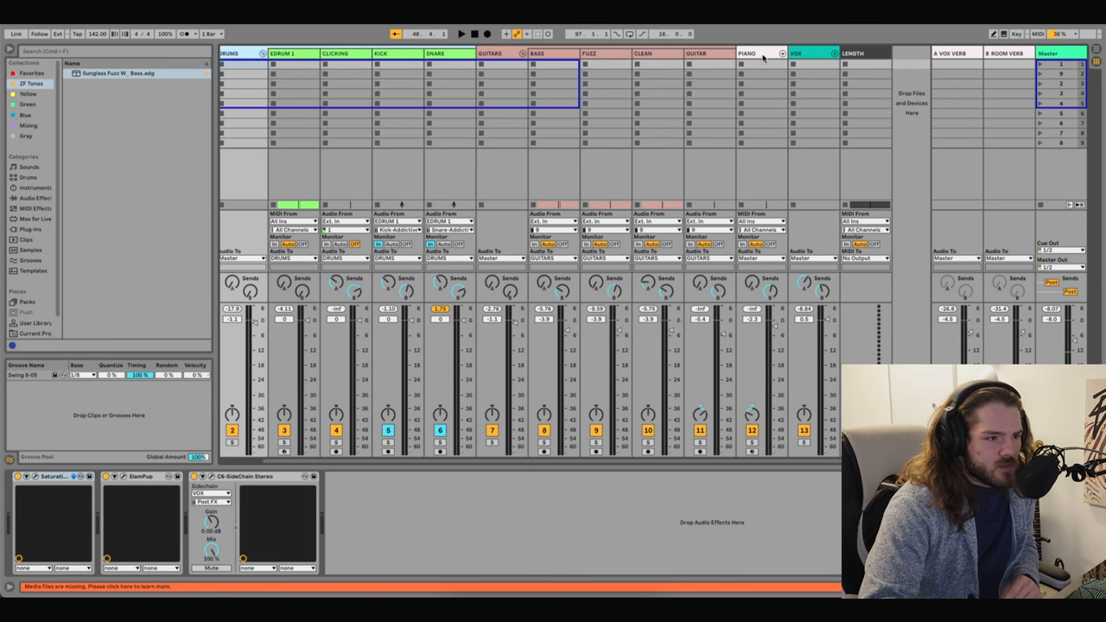
- Open the Addictive Drums 2 window on DRUM 1 showing the Funky Vol 2 kit
click(802, 52)
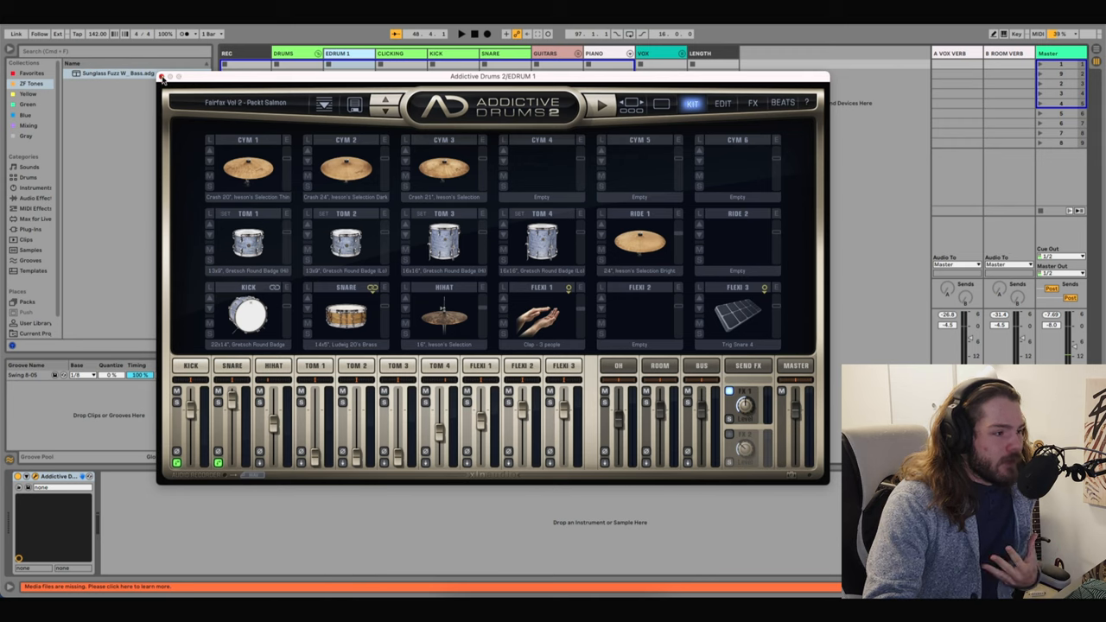
- Close Addictive Drums and return to the arrangement with the DRUMS group's kick and snare tracks unfolded
click(166, 79)
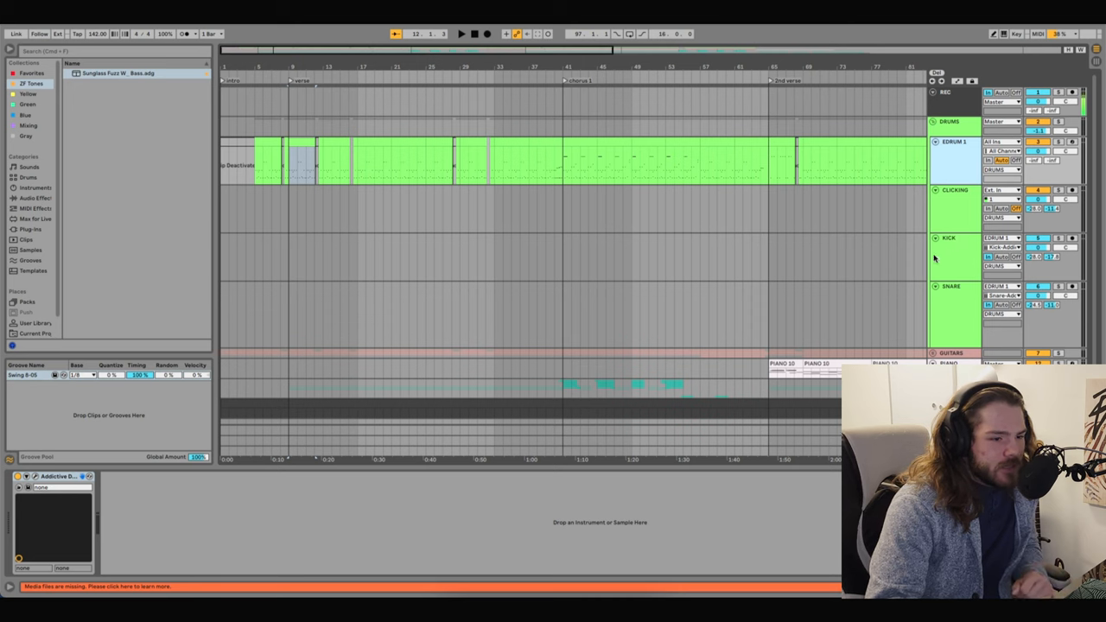
- Select the DRUMS group and open its Softube Saturation Knob plugin window
click(950, 291)
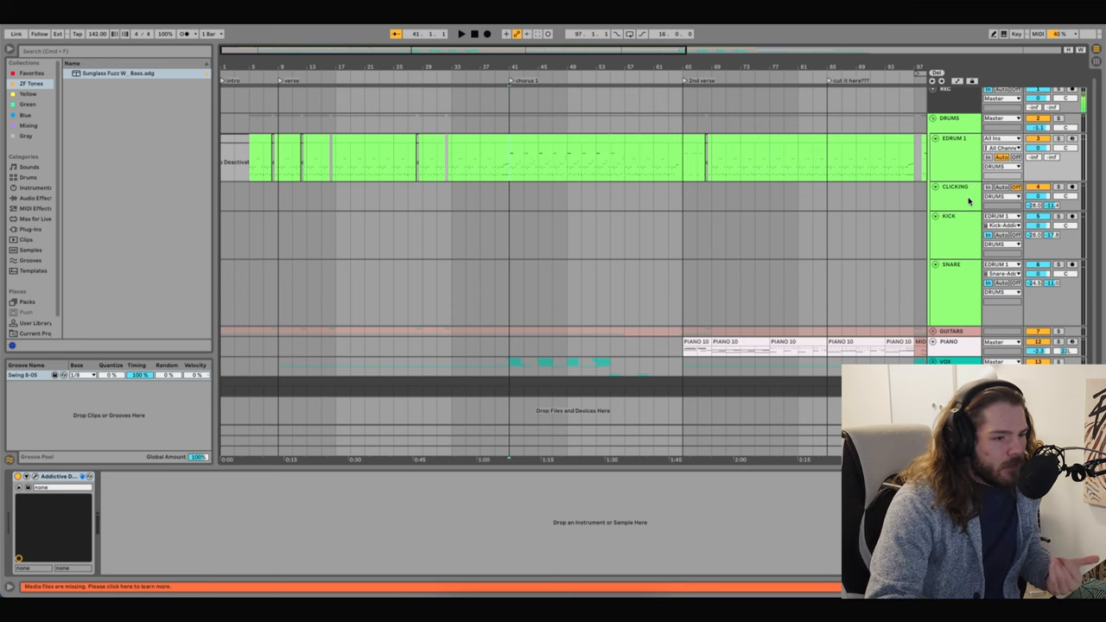
click(959, 186)
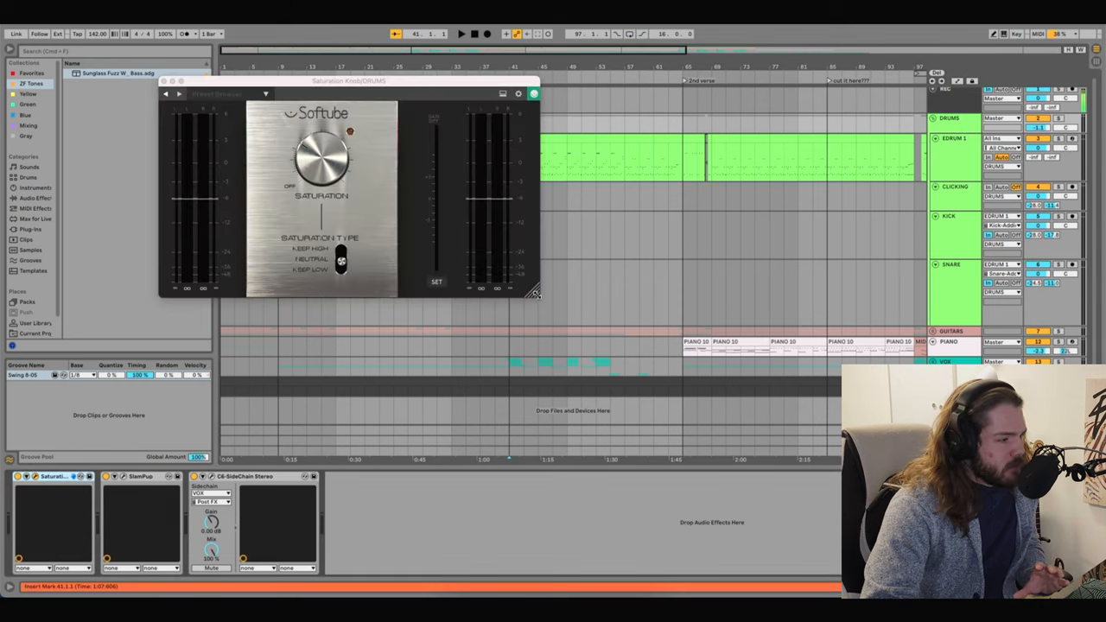
- Reposition the drum bus C6 SideChain Stereo window while inspecting its bands
drag(350, 81, 384, 93)
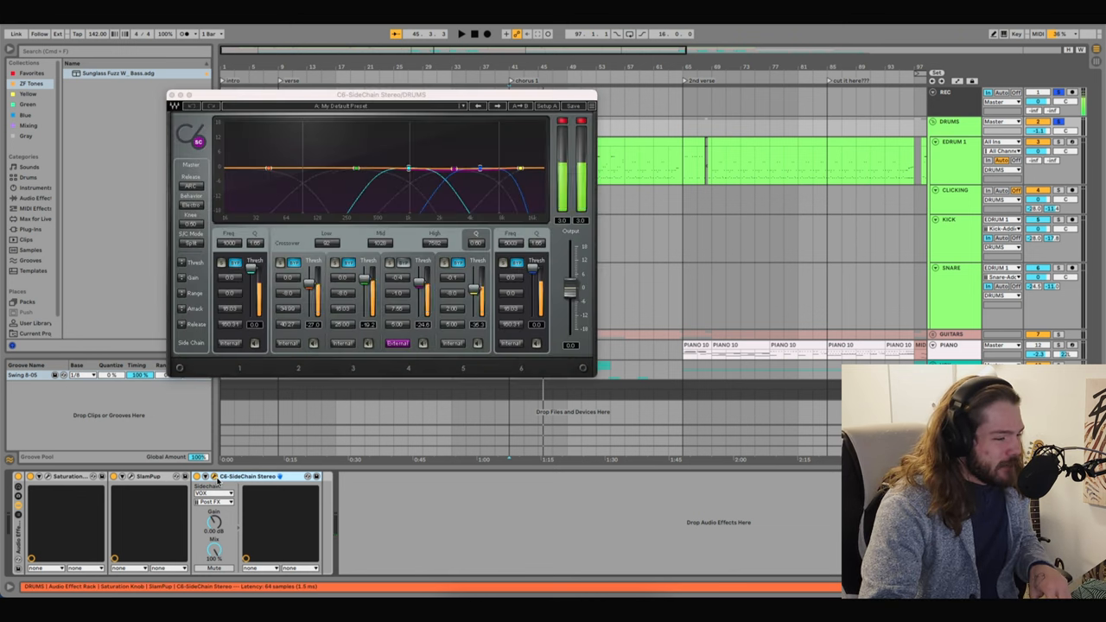
drag(384, 94, 417, 100)
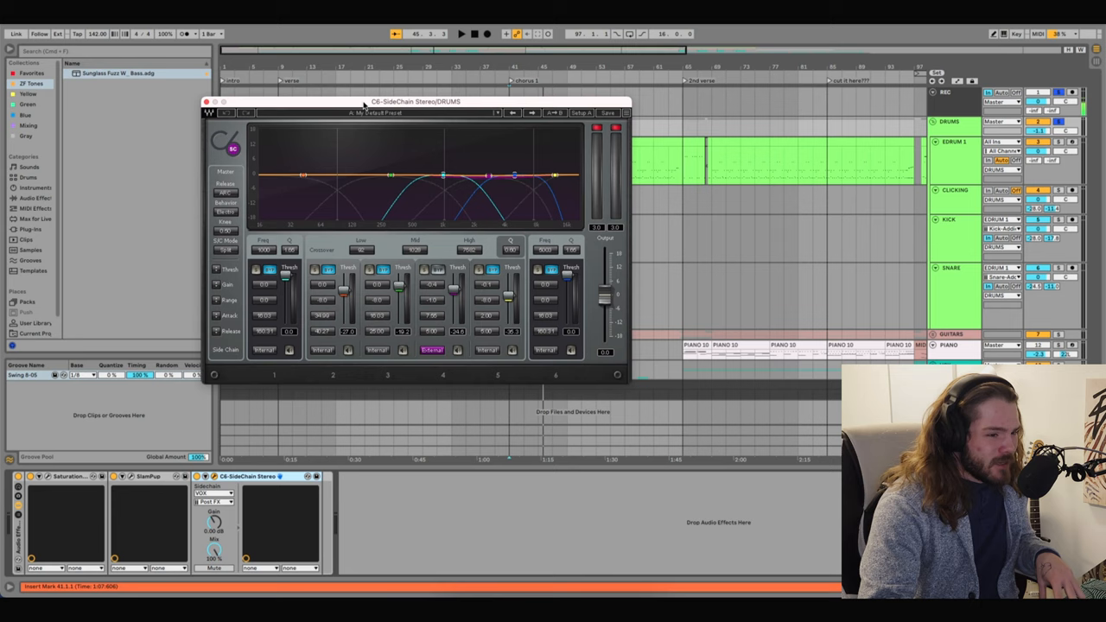
drag(415, 102, 542, 124)
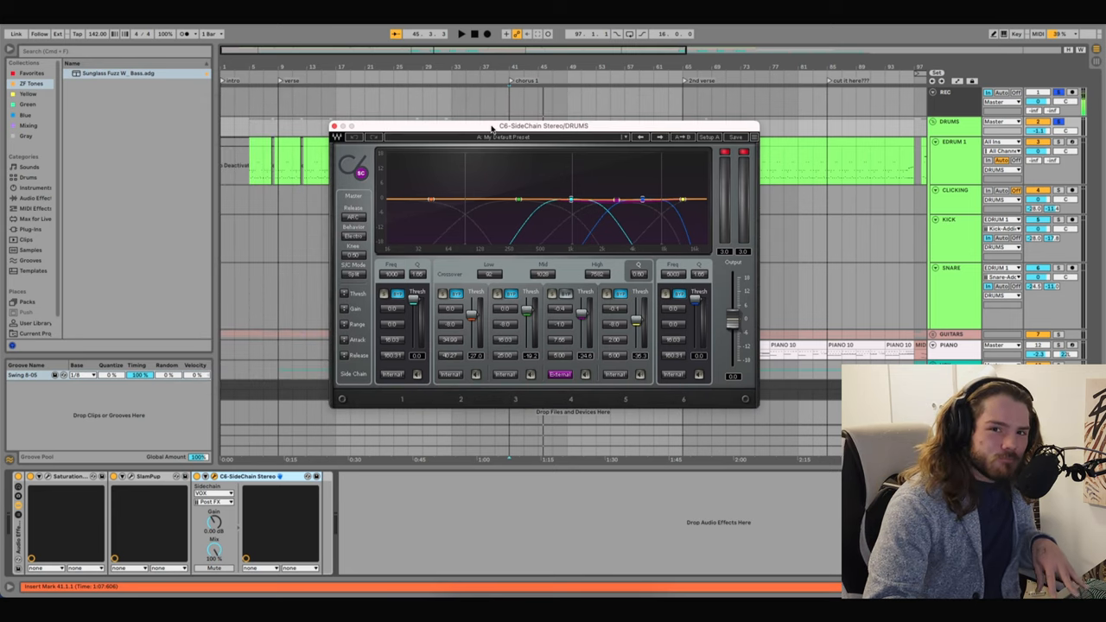
drag(543, 125, 492, 99)
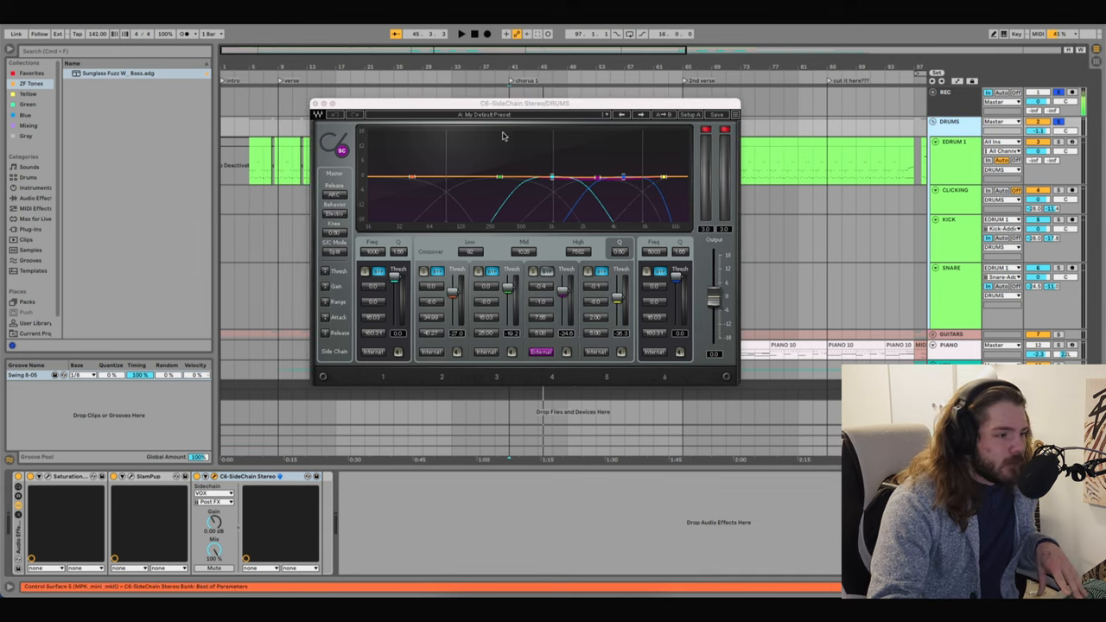
drag(525, 104, 501, 104)
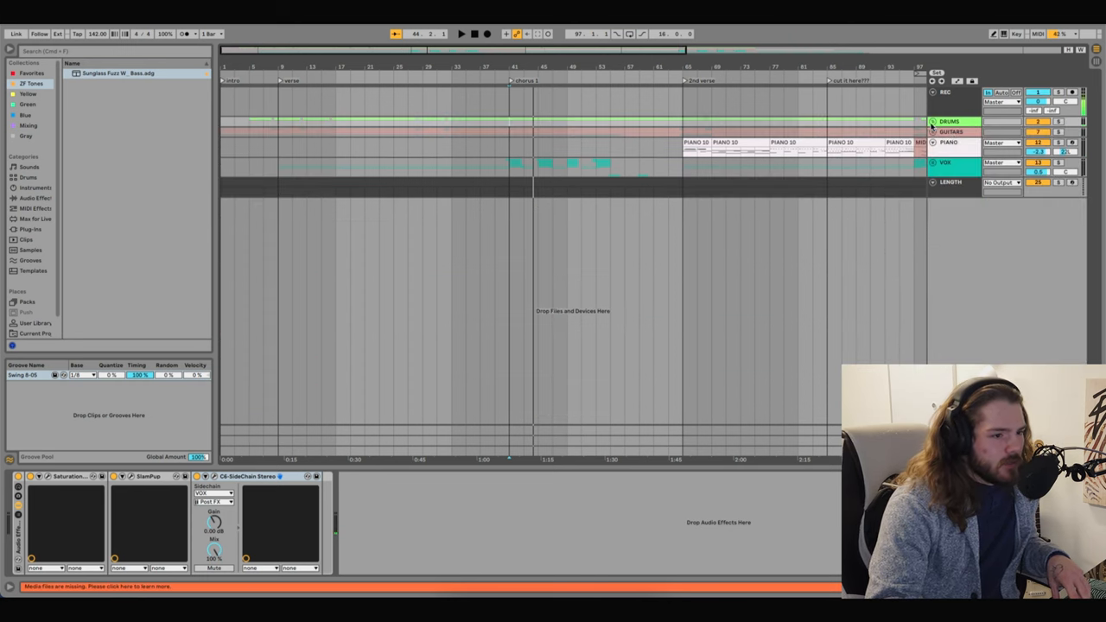
- Show the PIANO track's C6 SideChain Stereo plugin window
click(961, 142)
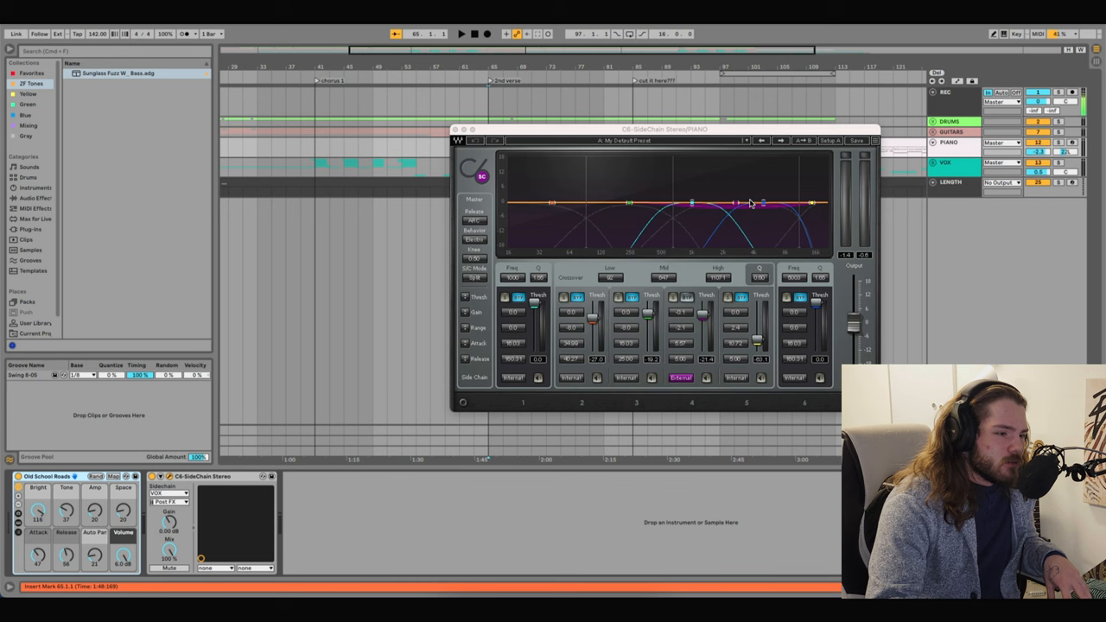
- Move the piano C6 window aside and unfold the VOX group for the Sibilance de-esser
drag(664, 129, 426, 118)
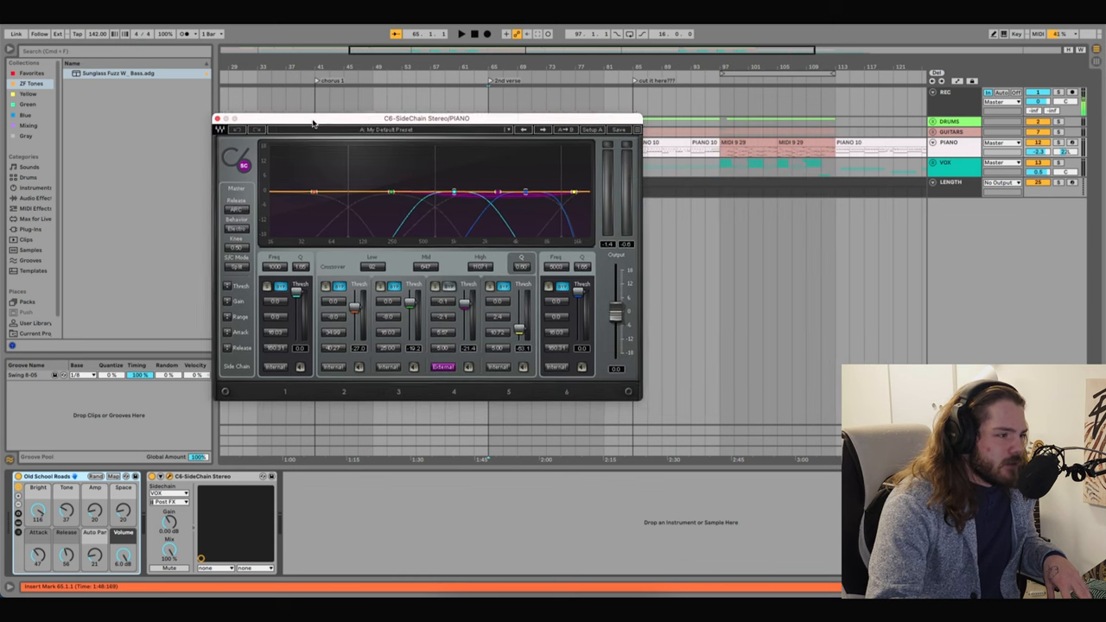
click(221, 119)
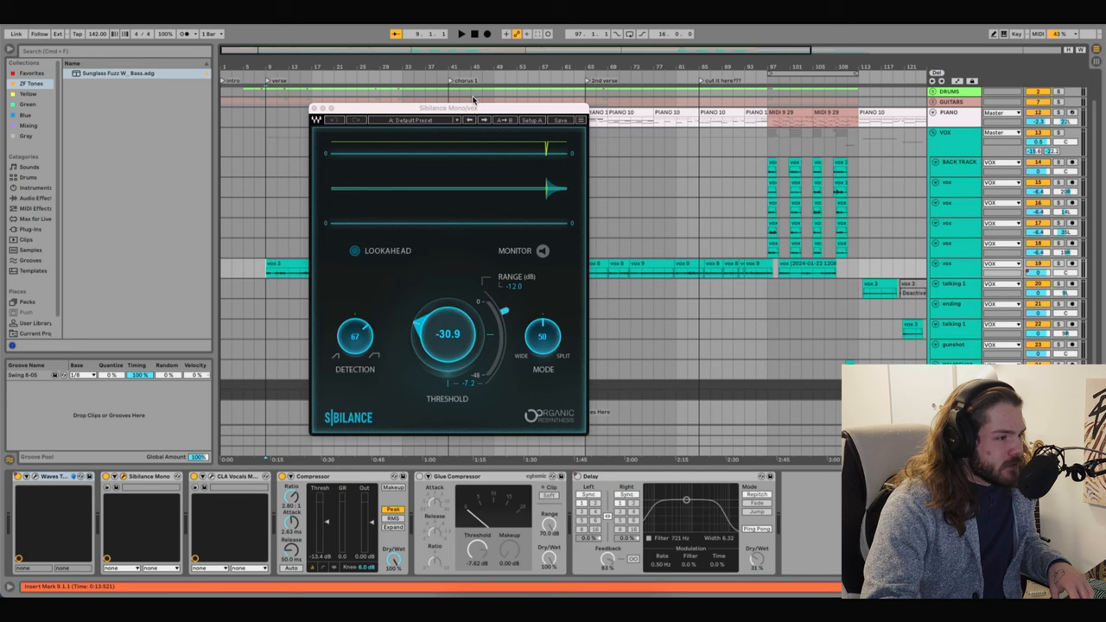
- Show the BACK TRACK's CLA Vocals window and move it out of the way
drag(448, 108, 771, 81)
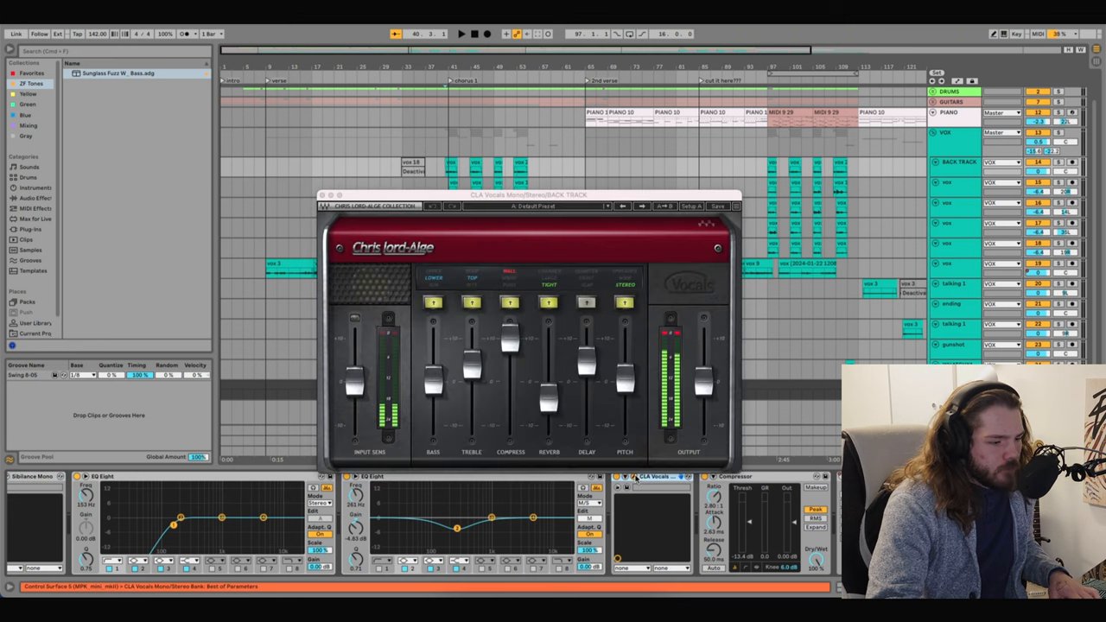
drag(528, 194, 311, 94)
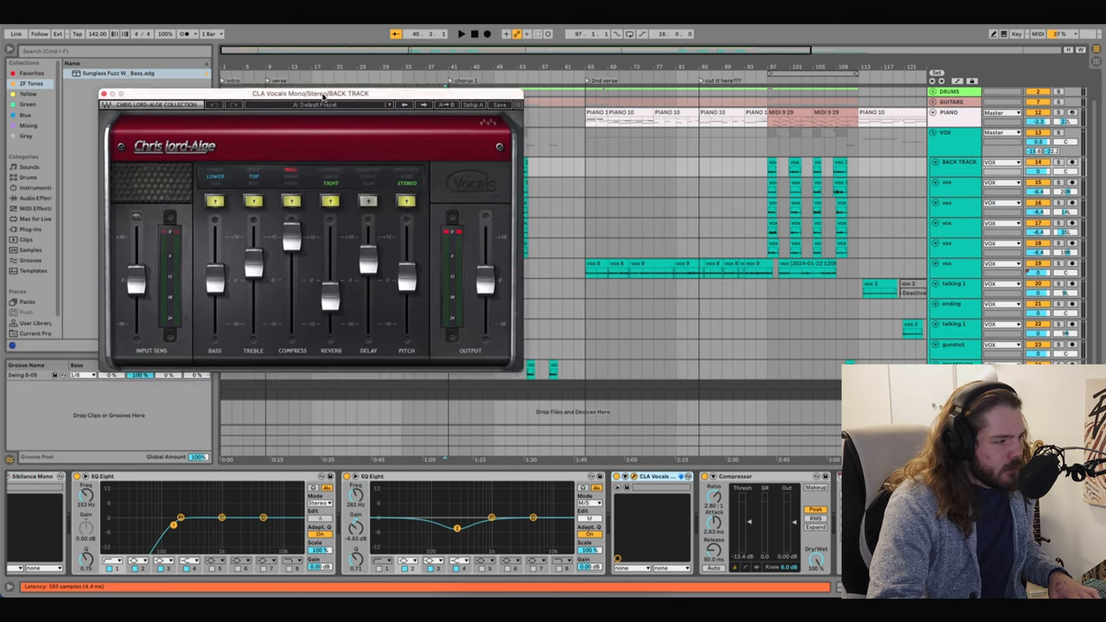